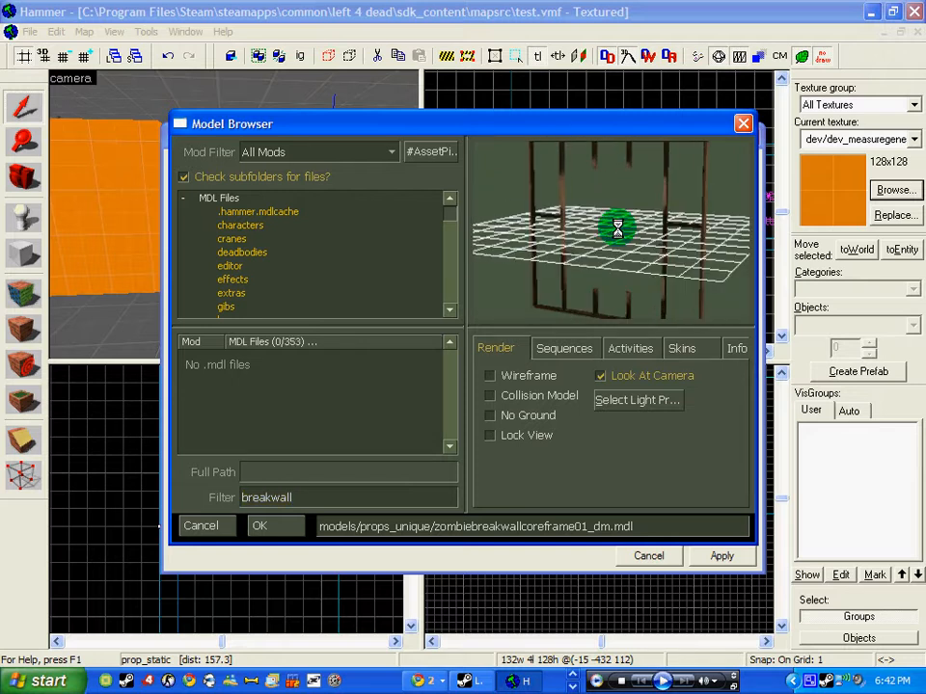
Choose the zombiebreakwallcoreframe01_dm.mdl break-wall model after checking its skins.
{"action": "left_click", "coordinate": [682, 348]}
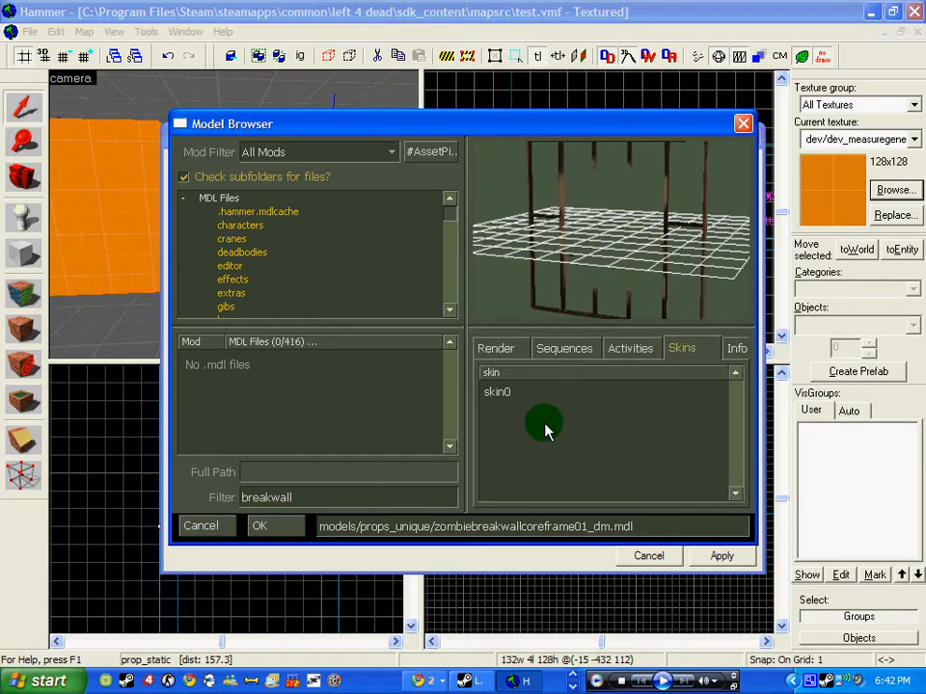
{"action": "left_click", "coordinate": [259, 526]}
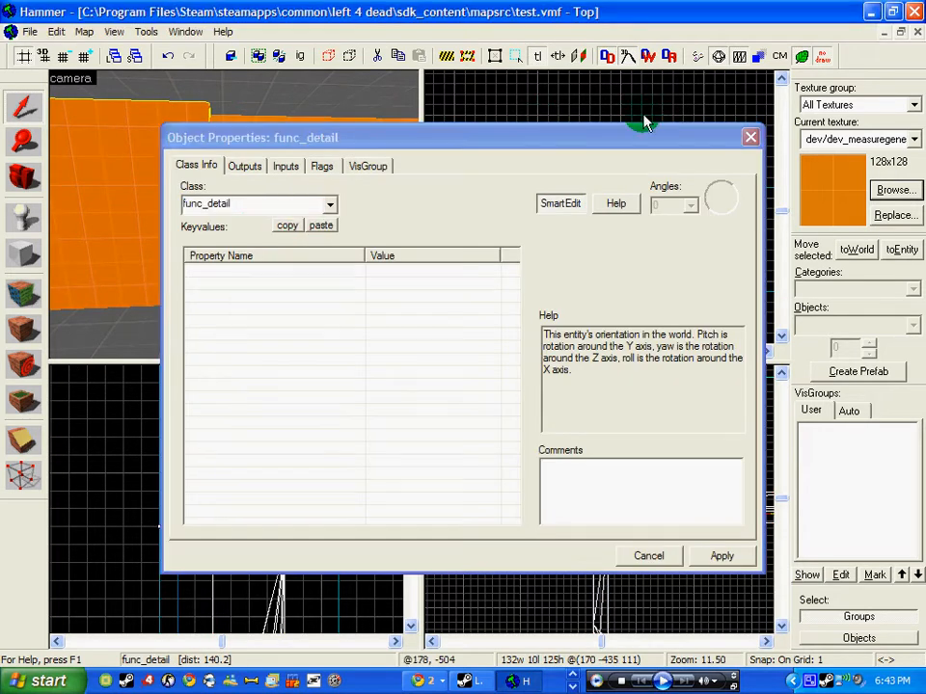
Change the brush class to func_breakable, set Breakable by, and use CinderBlock material.
{"action": "left_click", "coordinate": [222, 204]}
{"action": "type", "text": "func"}
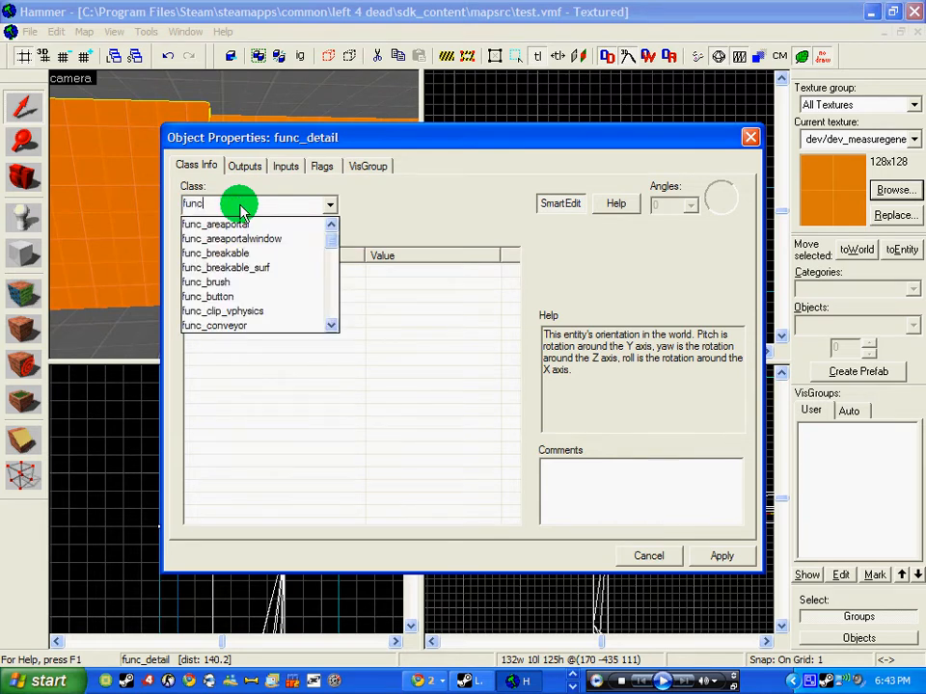
{"action": "left_click", "coordinate": [215, 253]}
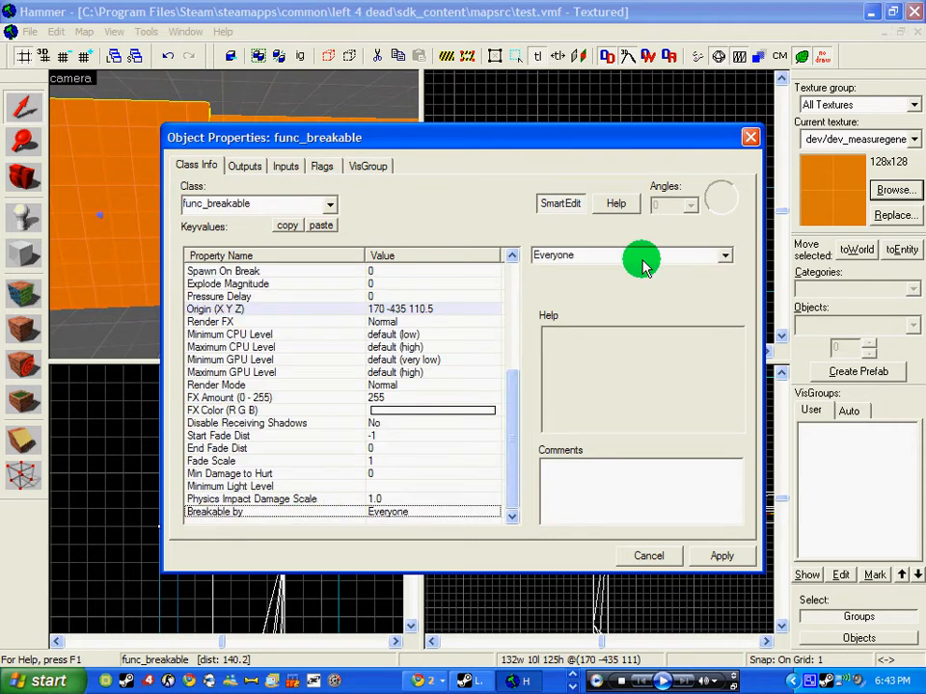
{"action": "left_click", "coordinate": [632, 255]}
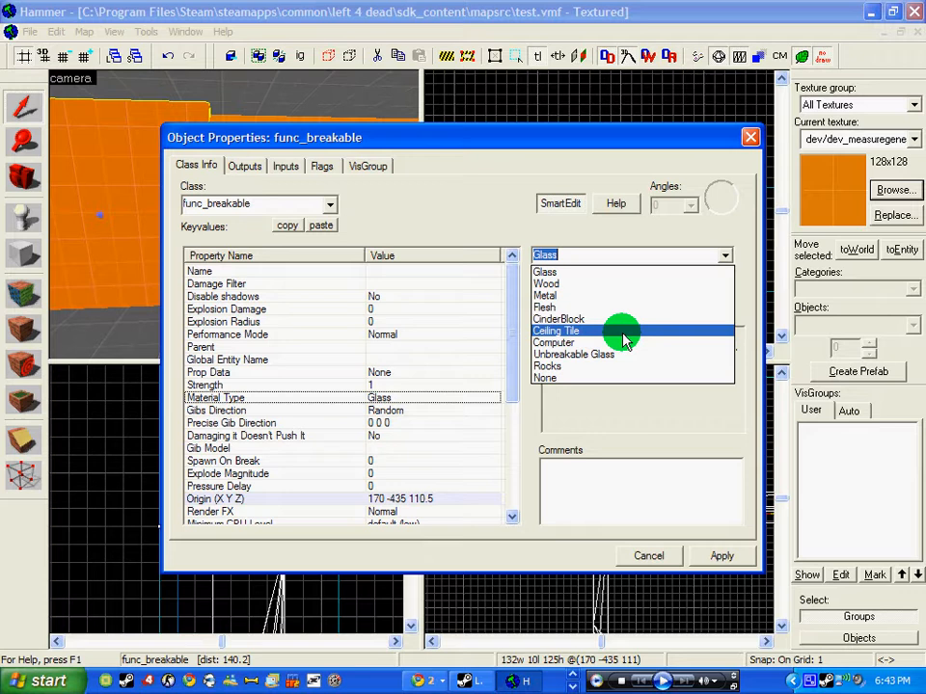
{"action": "left_click", "coordinate": [558, 318]}
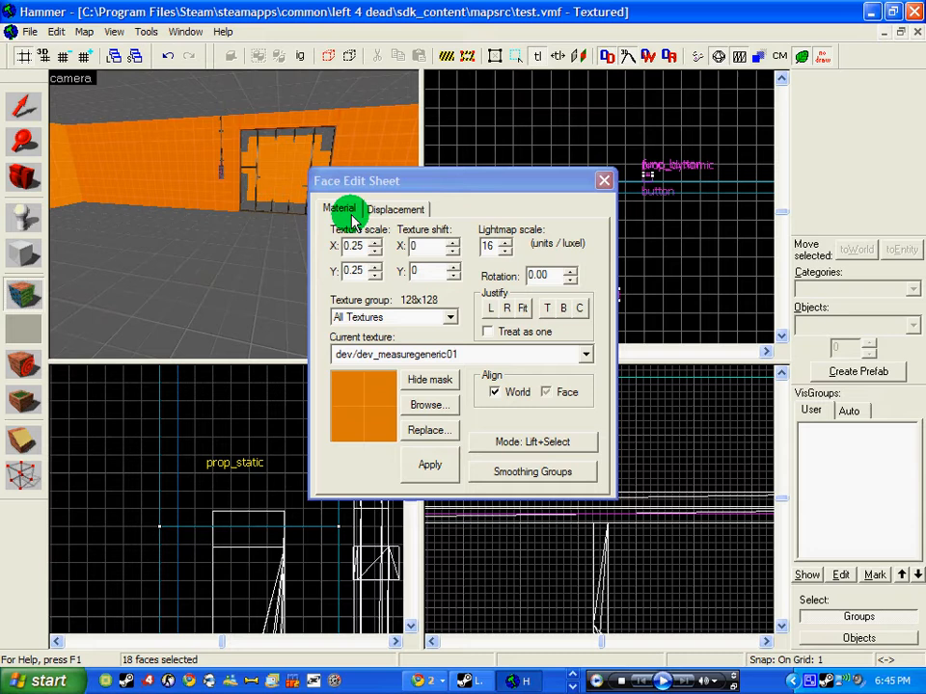
Create displacements on the selected frame-opening faces at power 2.
{"action": "left_click", "coordinate": [395, 209]}
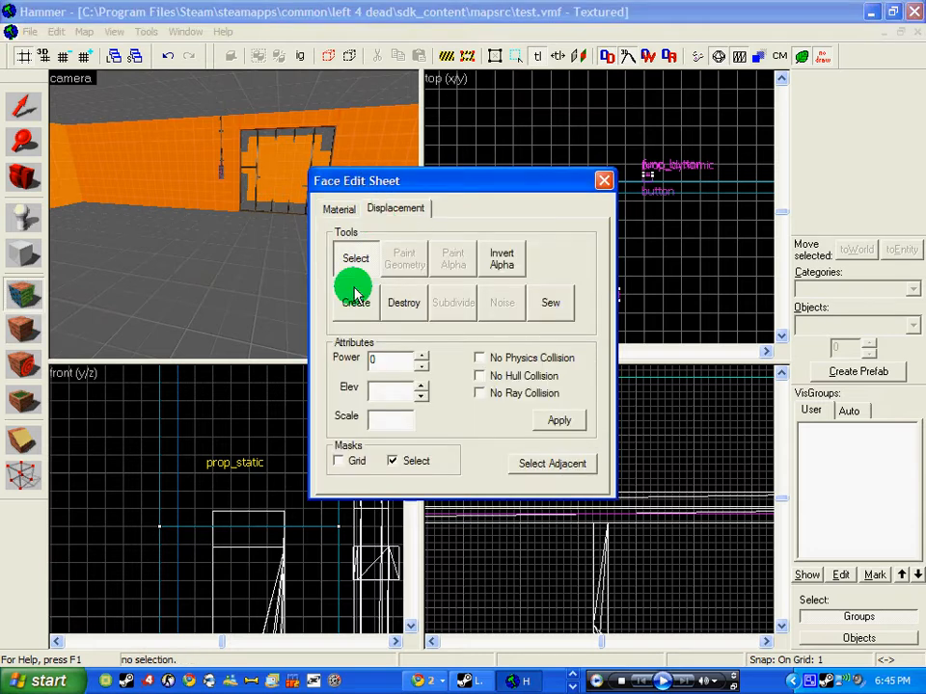
{"action": "left_click", "coordinate": [355, 302]}
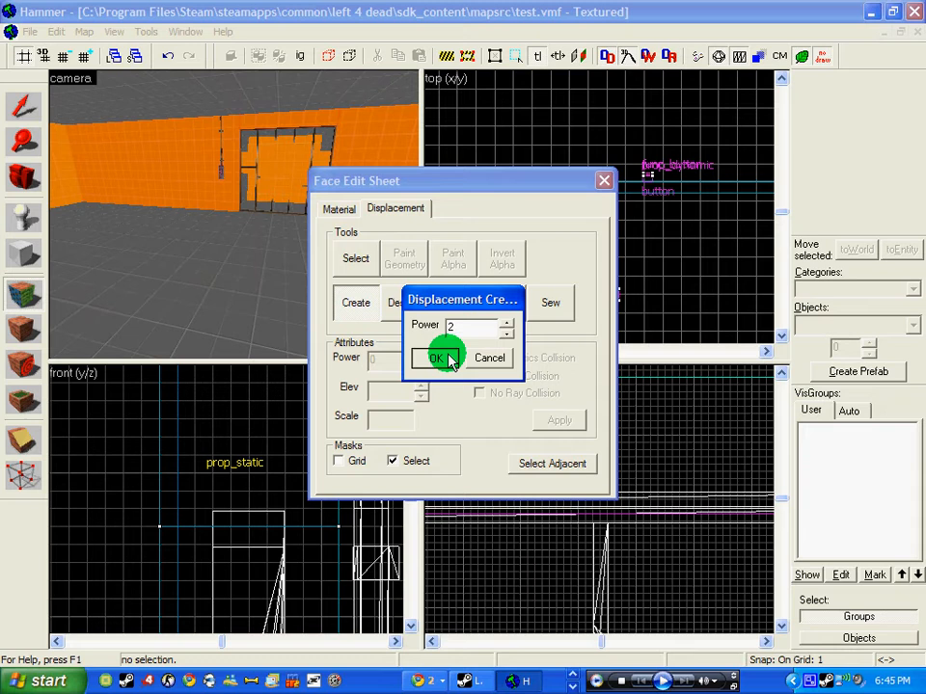
{"action": "left_click", "coordinate": [436, 358]}
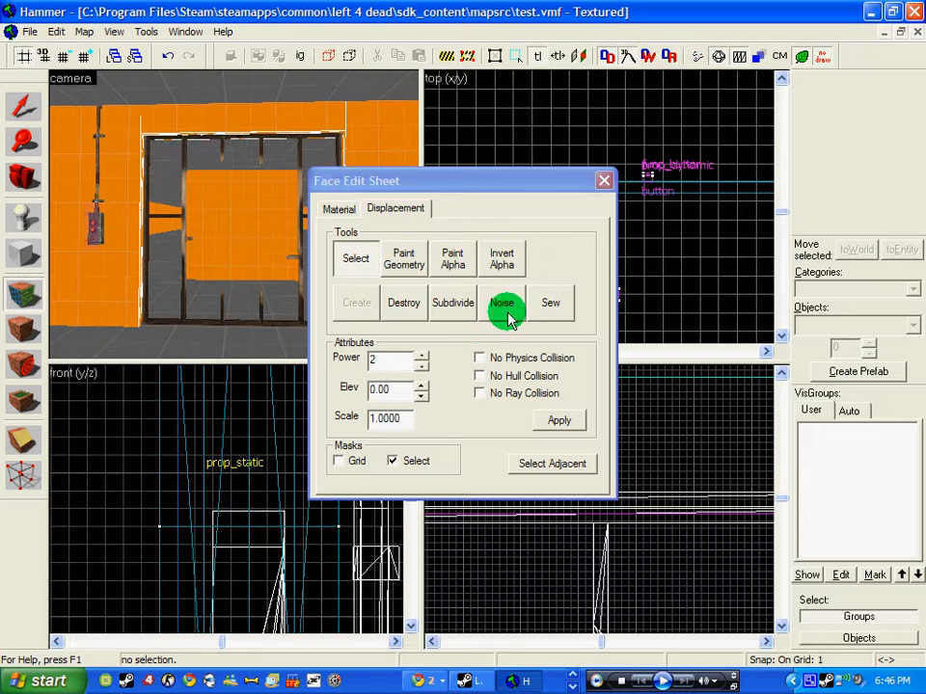
Apply displacement noise with min 2.5 and max 5, then close the face sheet.
{"action": "left_click", "coordinate": [502, 303]}
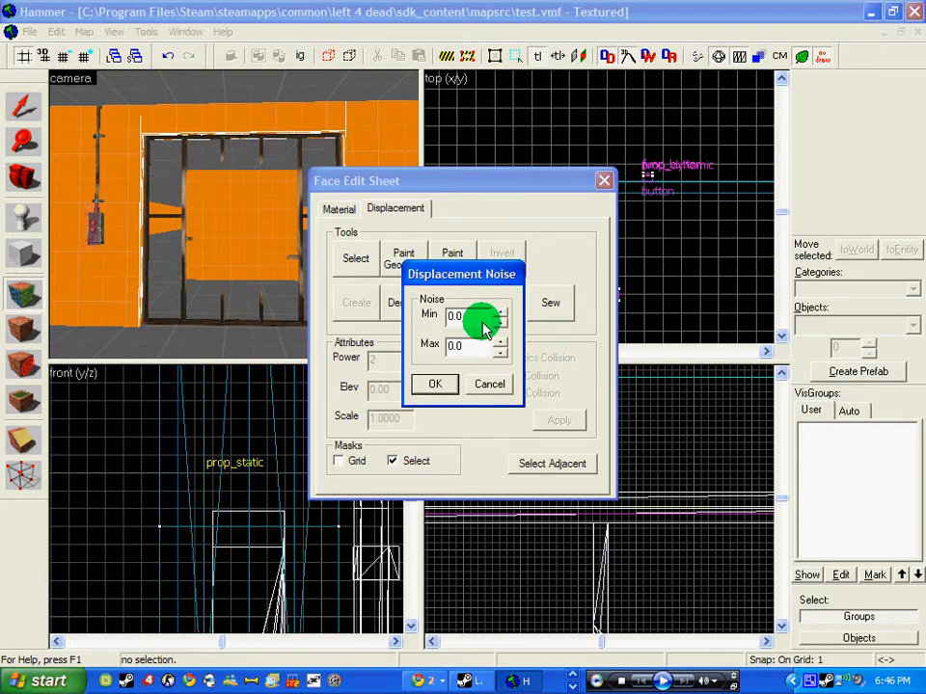
{"action": "type", "text": "2.5"}
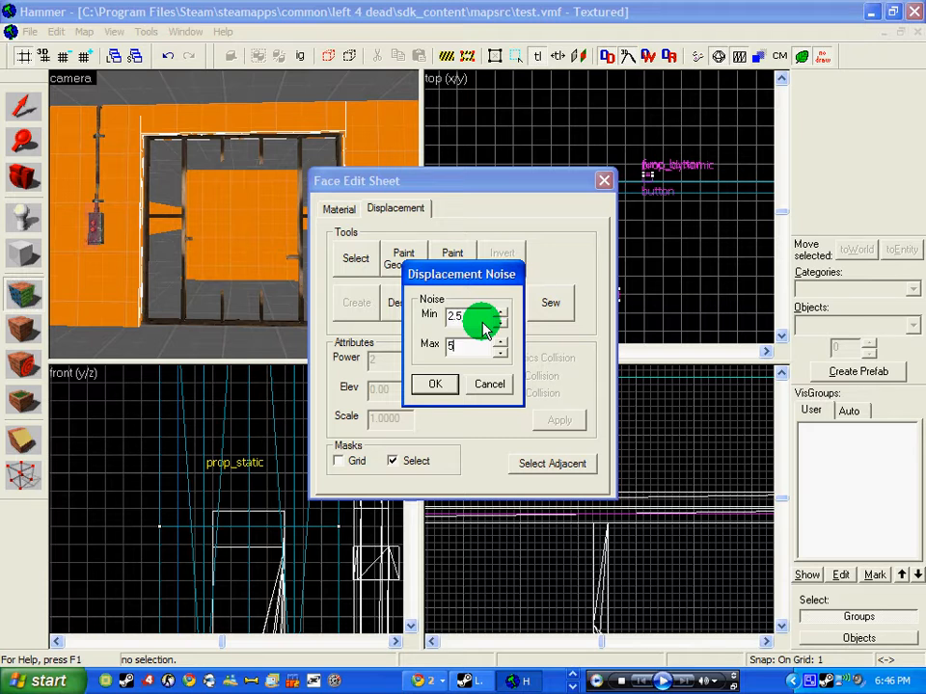
{"action": "left_click", "coordinate": [434, 384]}
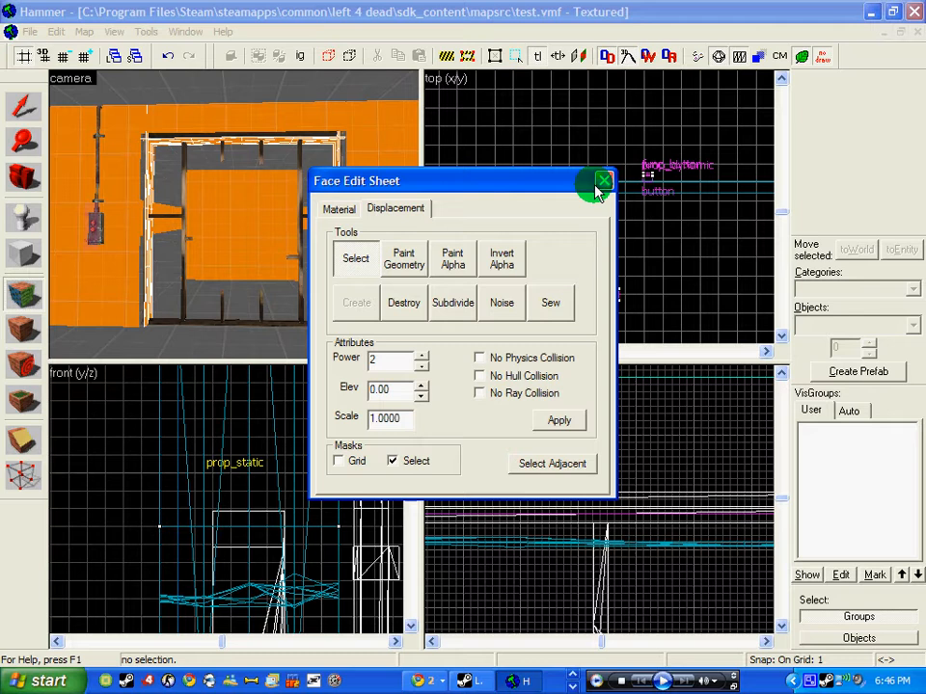
{"action": "left_click", "coordinate": [602, 181]}
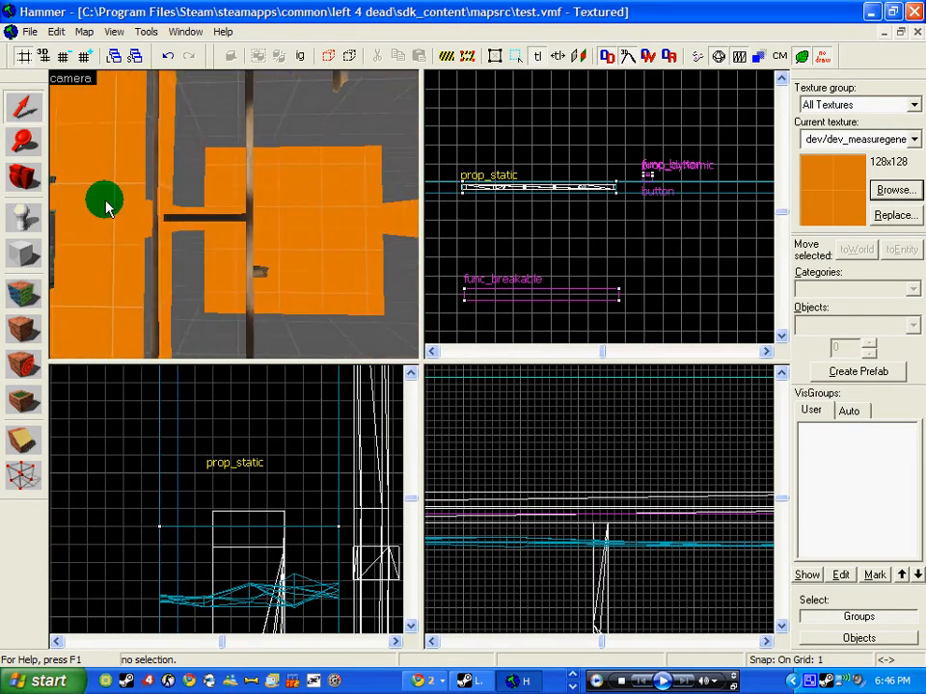
Select wall faces in the 3D view and adjust the func_breakable brush over the displacement edge.
{"action": "left_click", "coordinate": [515, 55]}
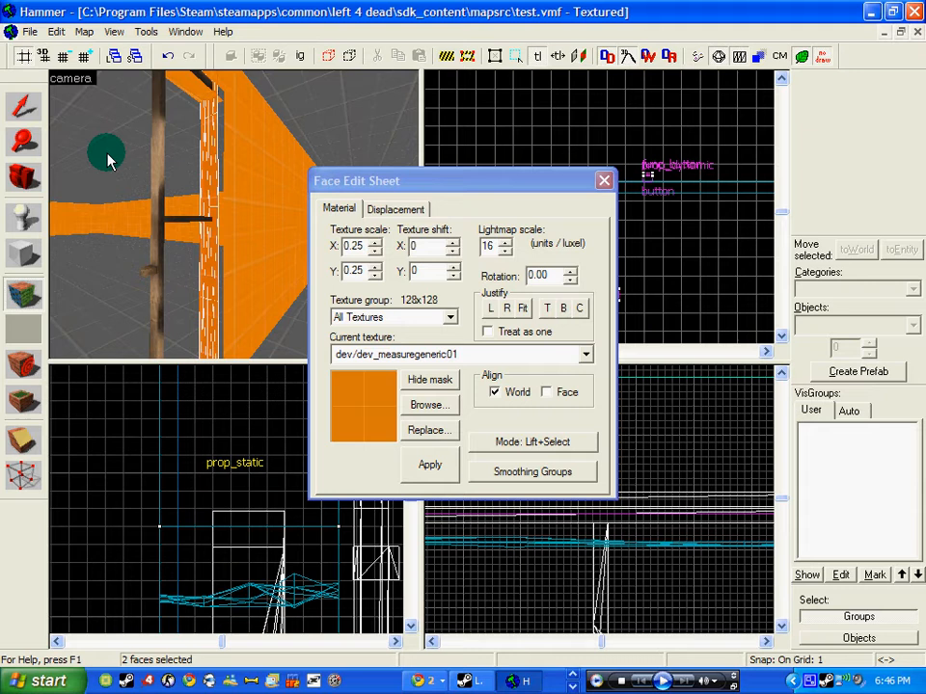
{"action": "left_click", "coordinate": [395, 209]}
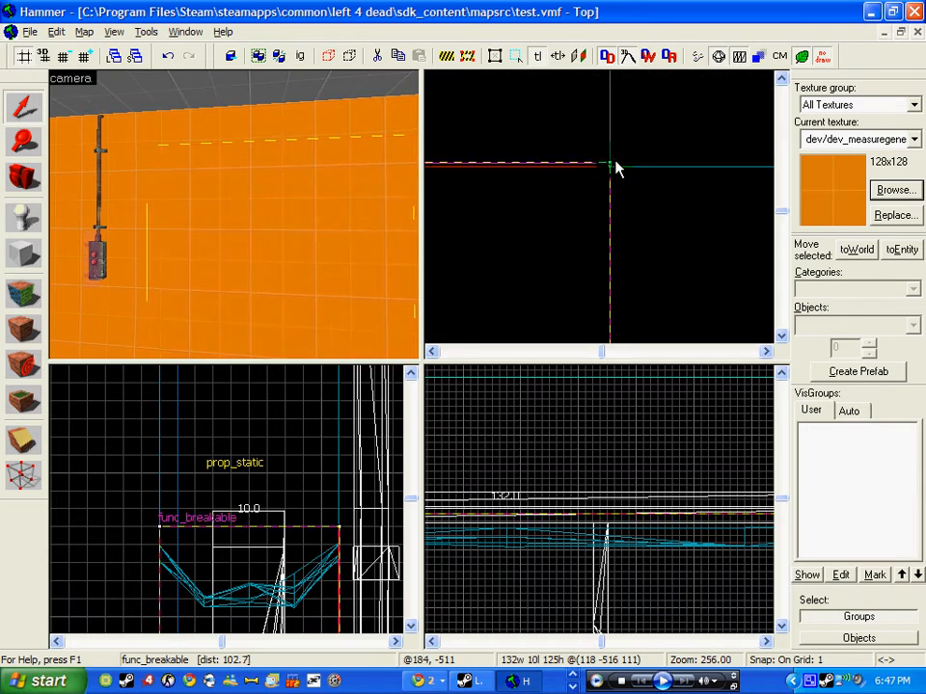
{"action": "scroll", "scroll_direction": "down", "scroll_amount": 3}
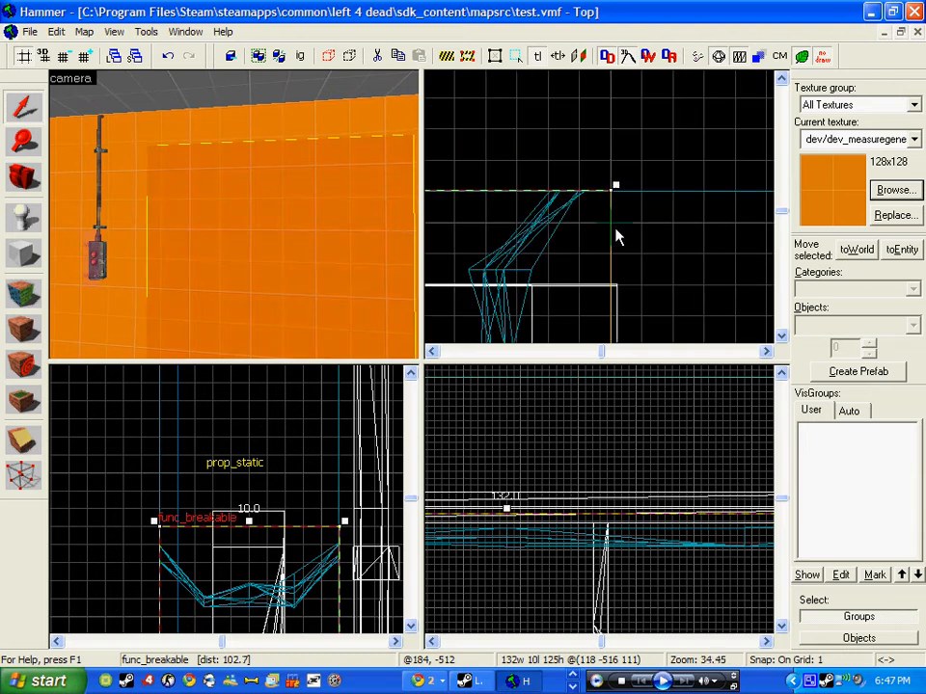